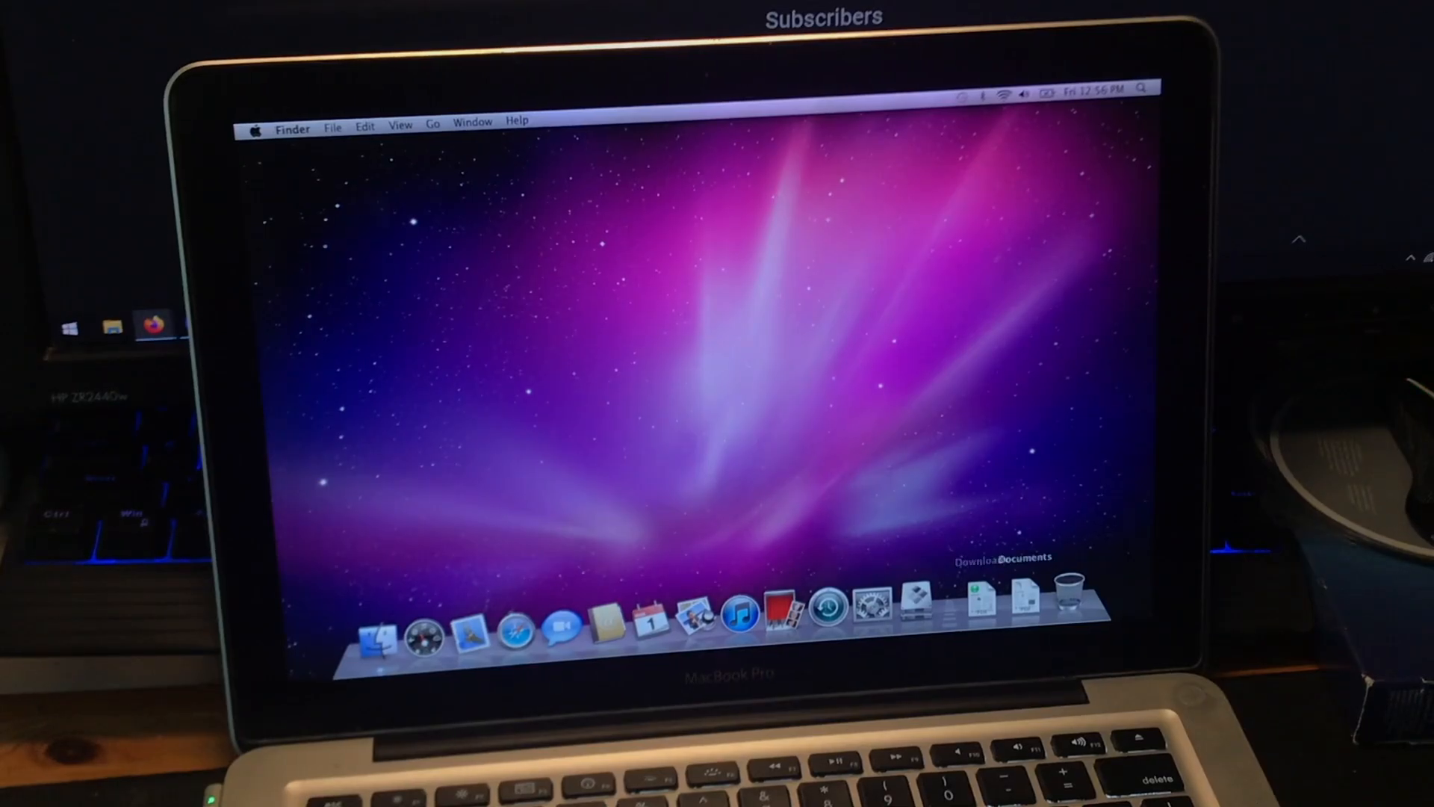
# Step: Launch Boot Camp Assistant and divide the disk equally into two 116 GB partitions
pyautogui.click(915, 599)
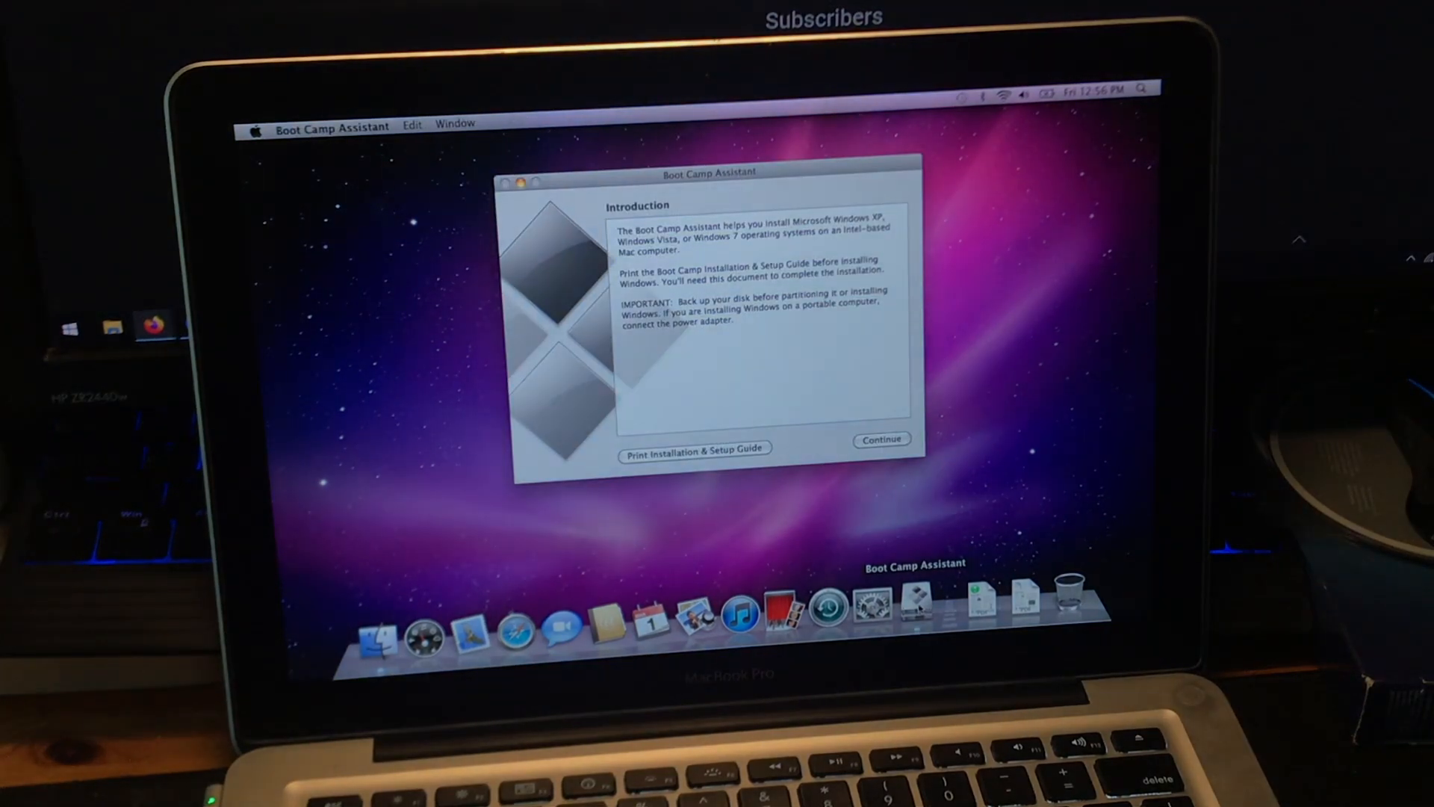
pyautogui.click(880, 439)
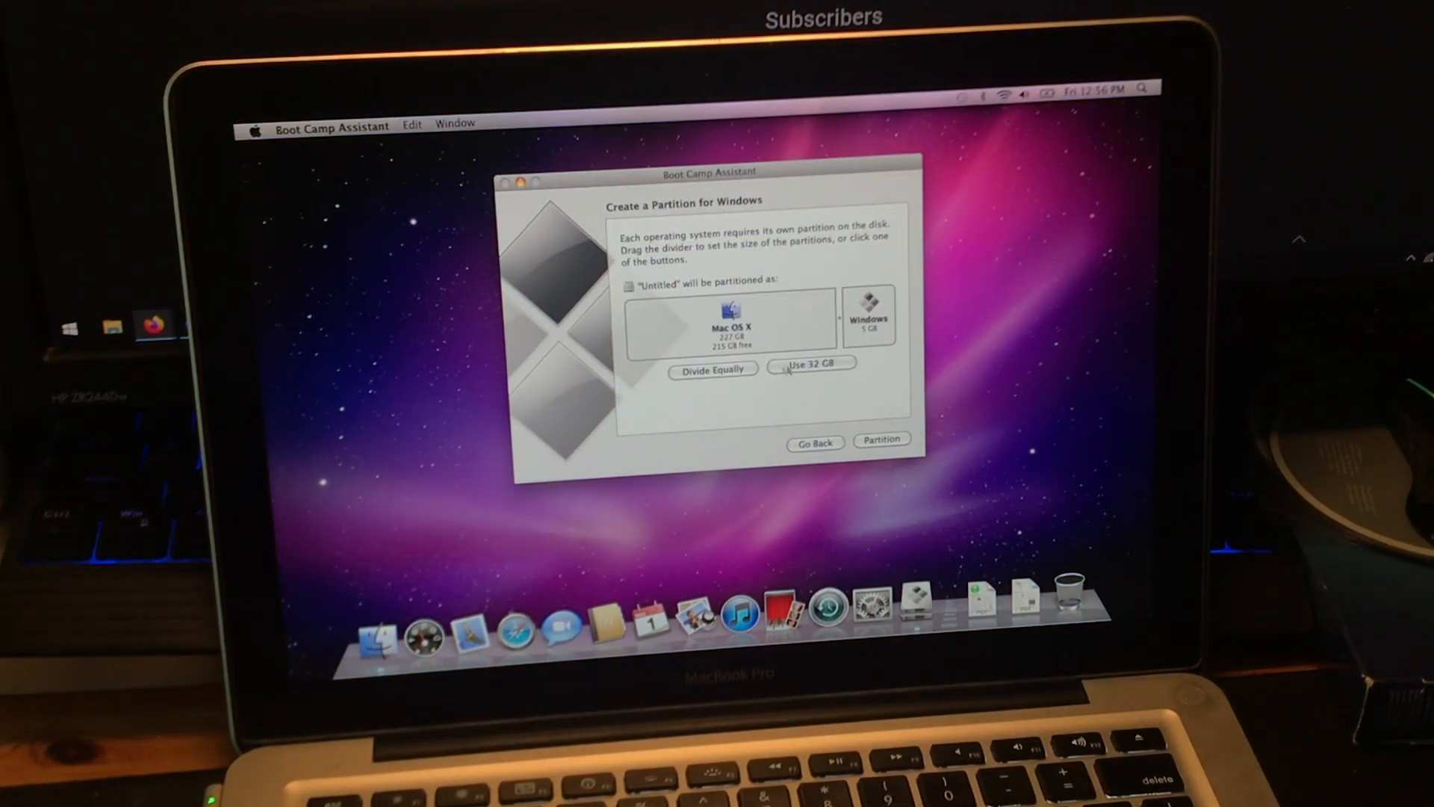
pyautogui.click(712, 370)
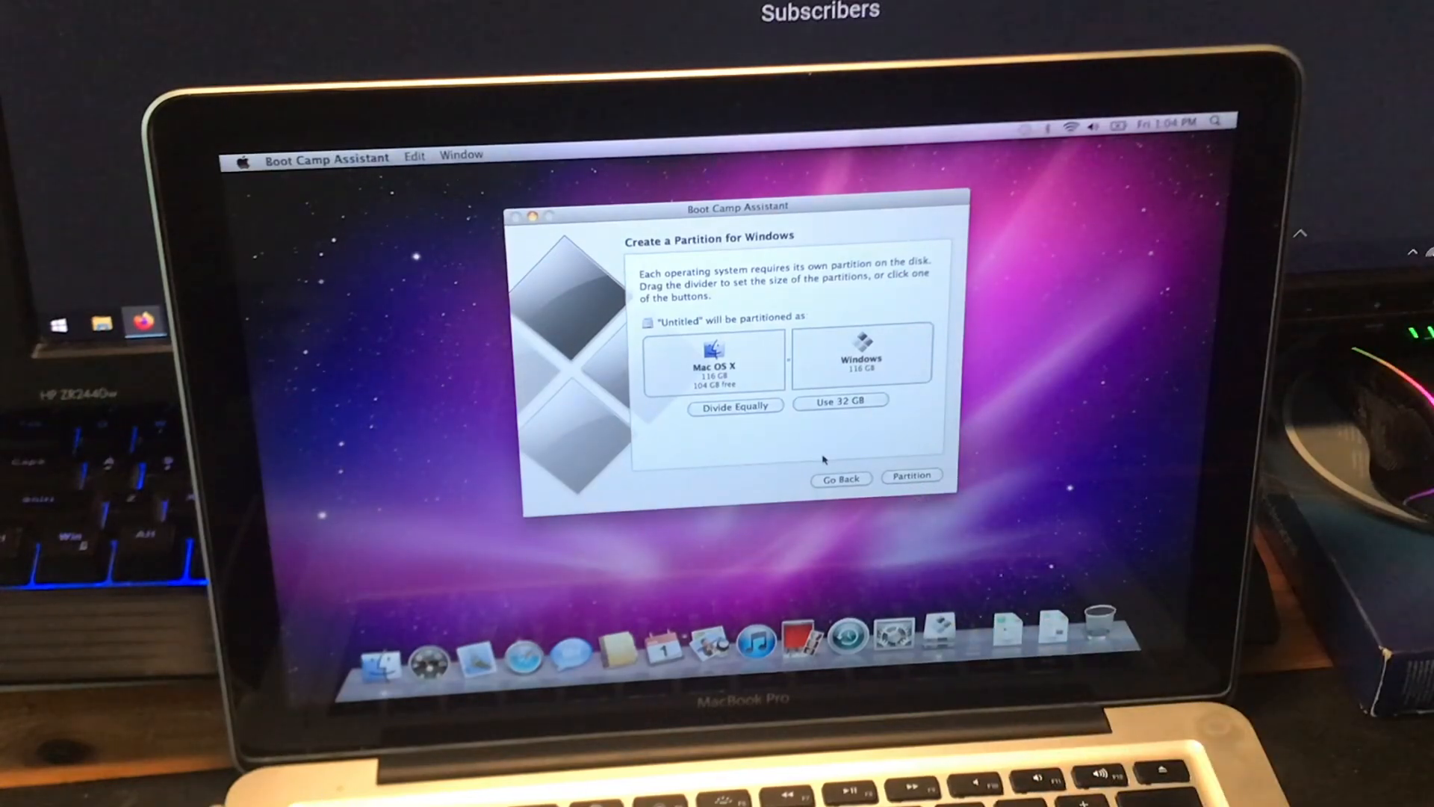
# Step: Partition the disk and start installing Windows XP from the inserted disc
pyautogui.click(910, 475)
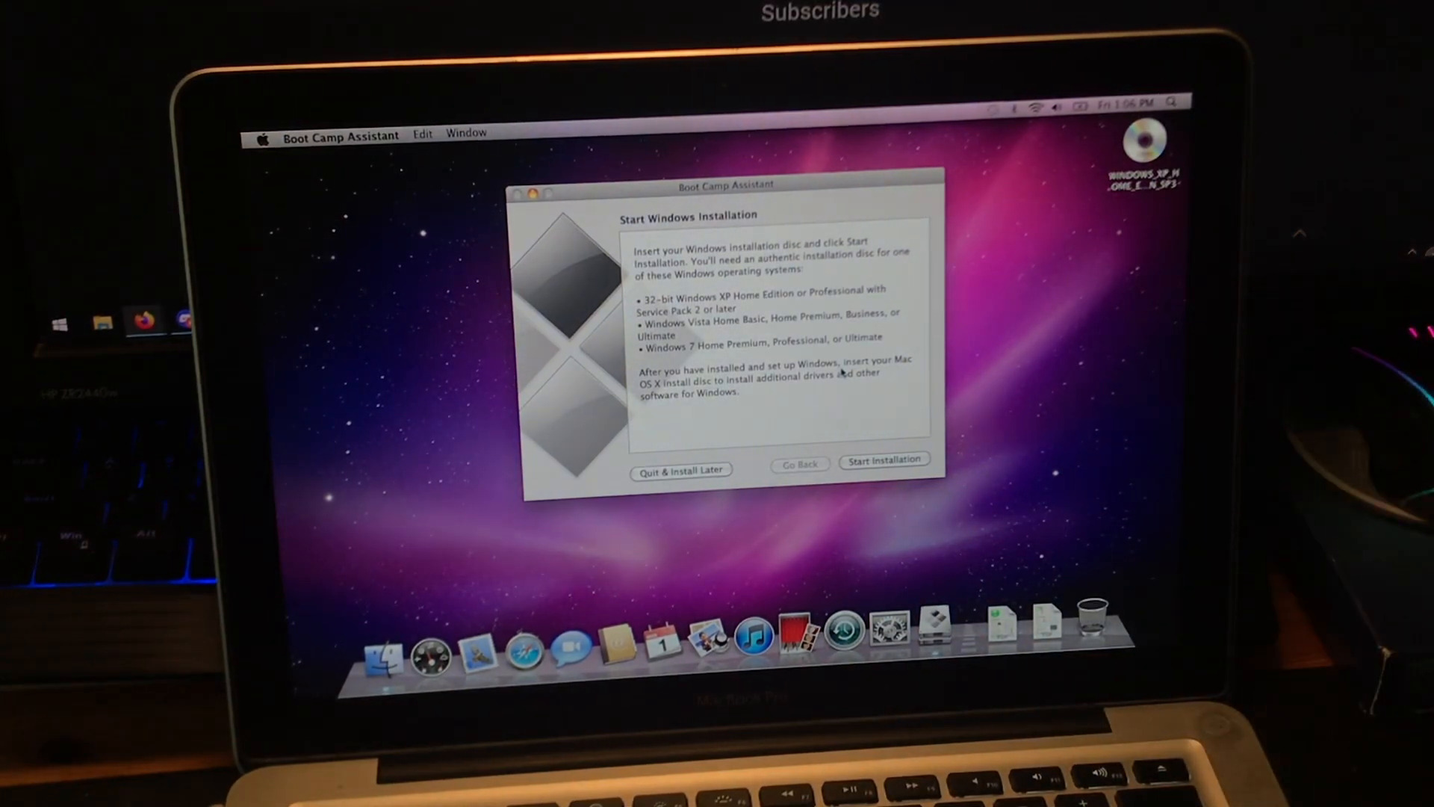
pyautogui.click(680, 470)
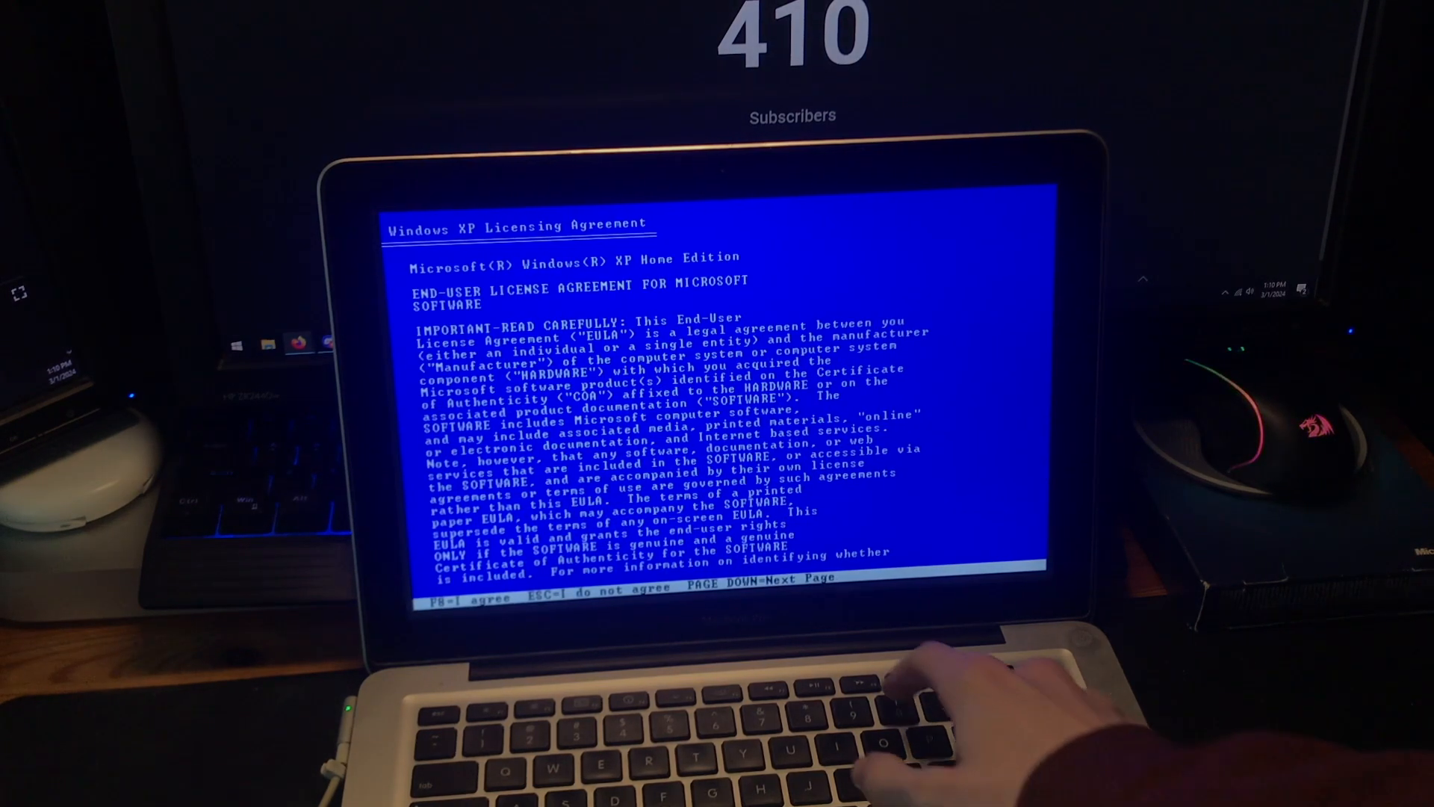
# Step: Agree to the Windows XP Licensing Agreement with F8
pyautogui.press('f8')
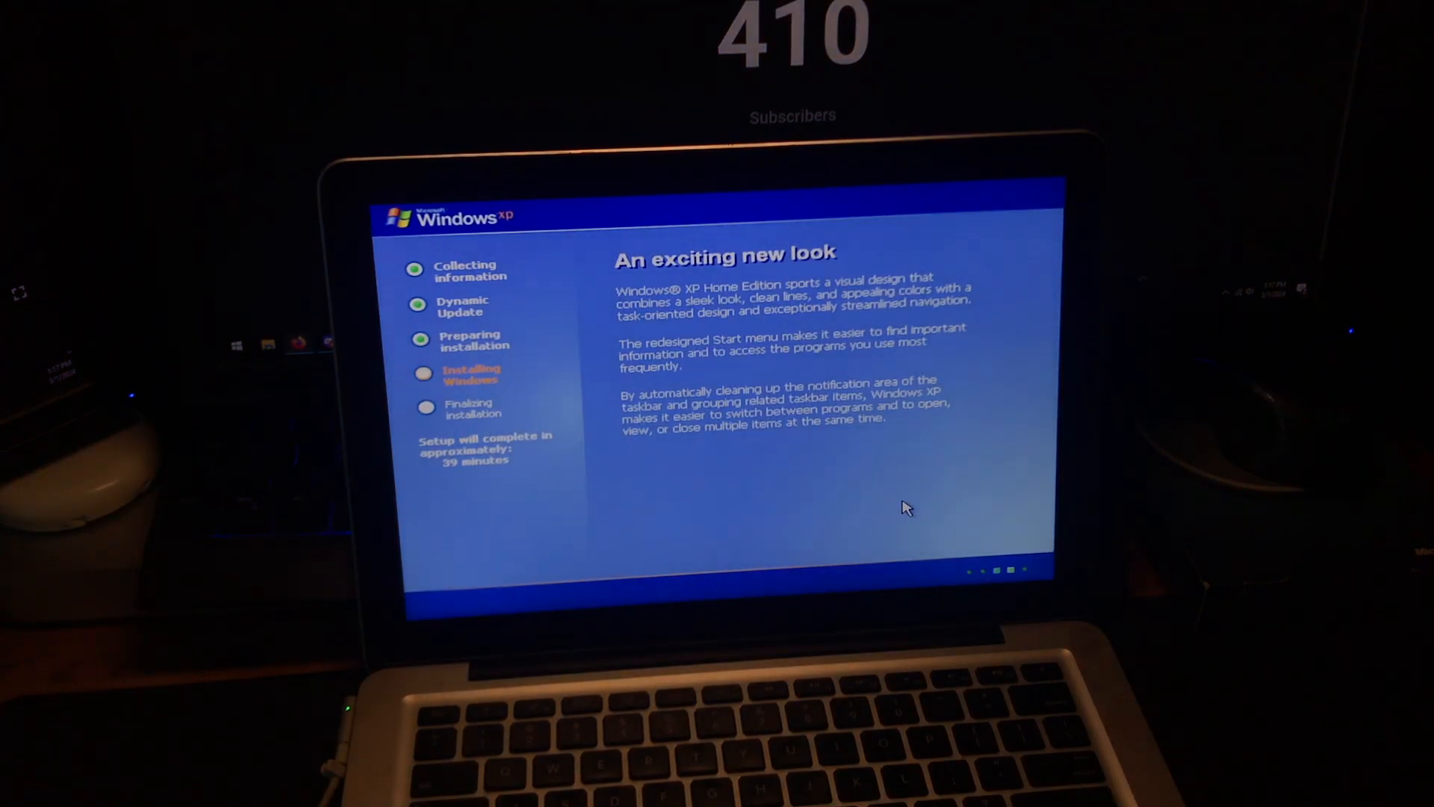
pyautogui.moveTo(752, 502)
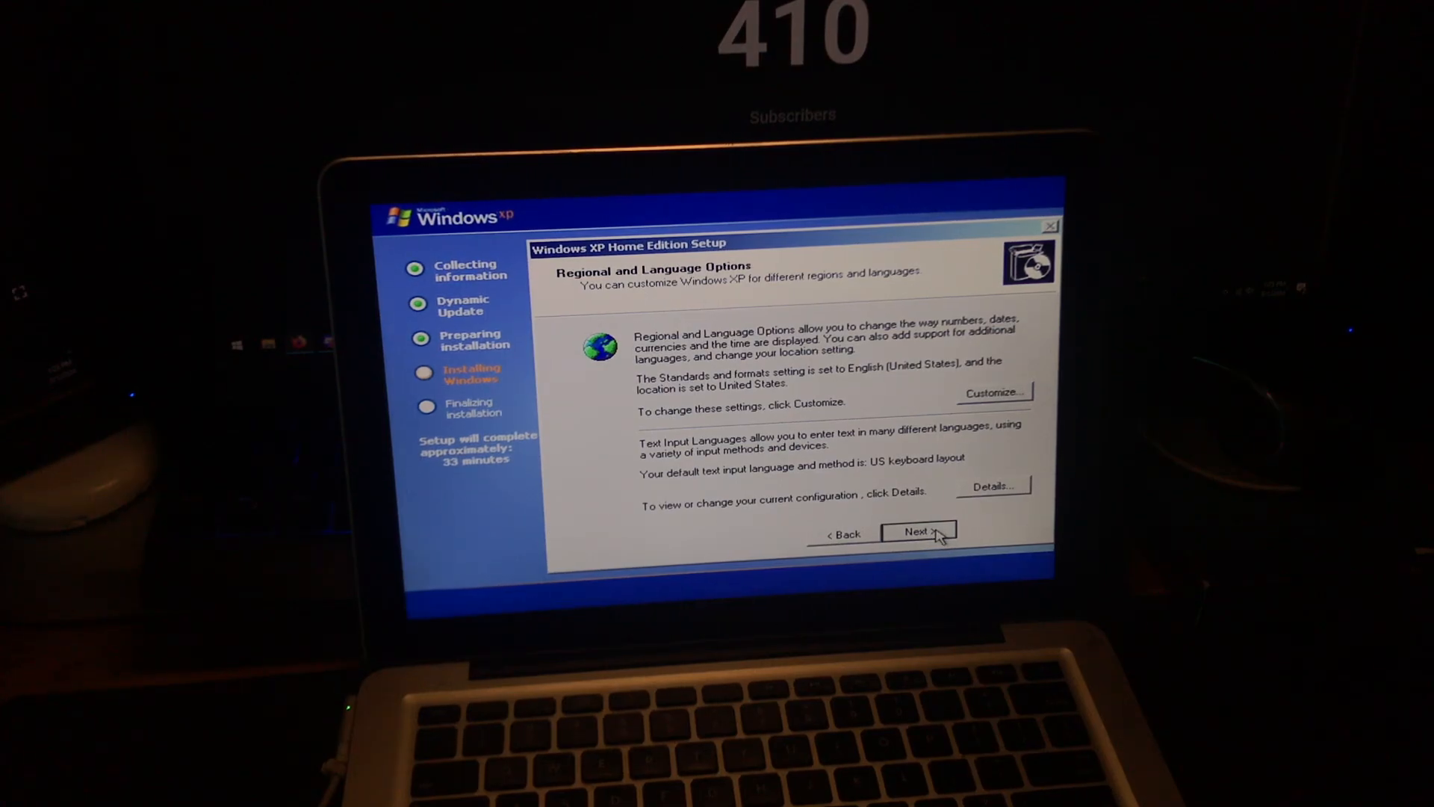
# Step: Keep default regional settings, enter owner name 'KJLKJG', skip the product key, keep the computer name
pyautogui.click(919, 533)
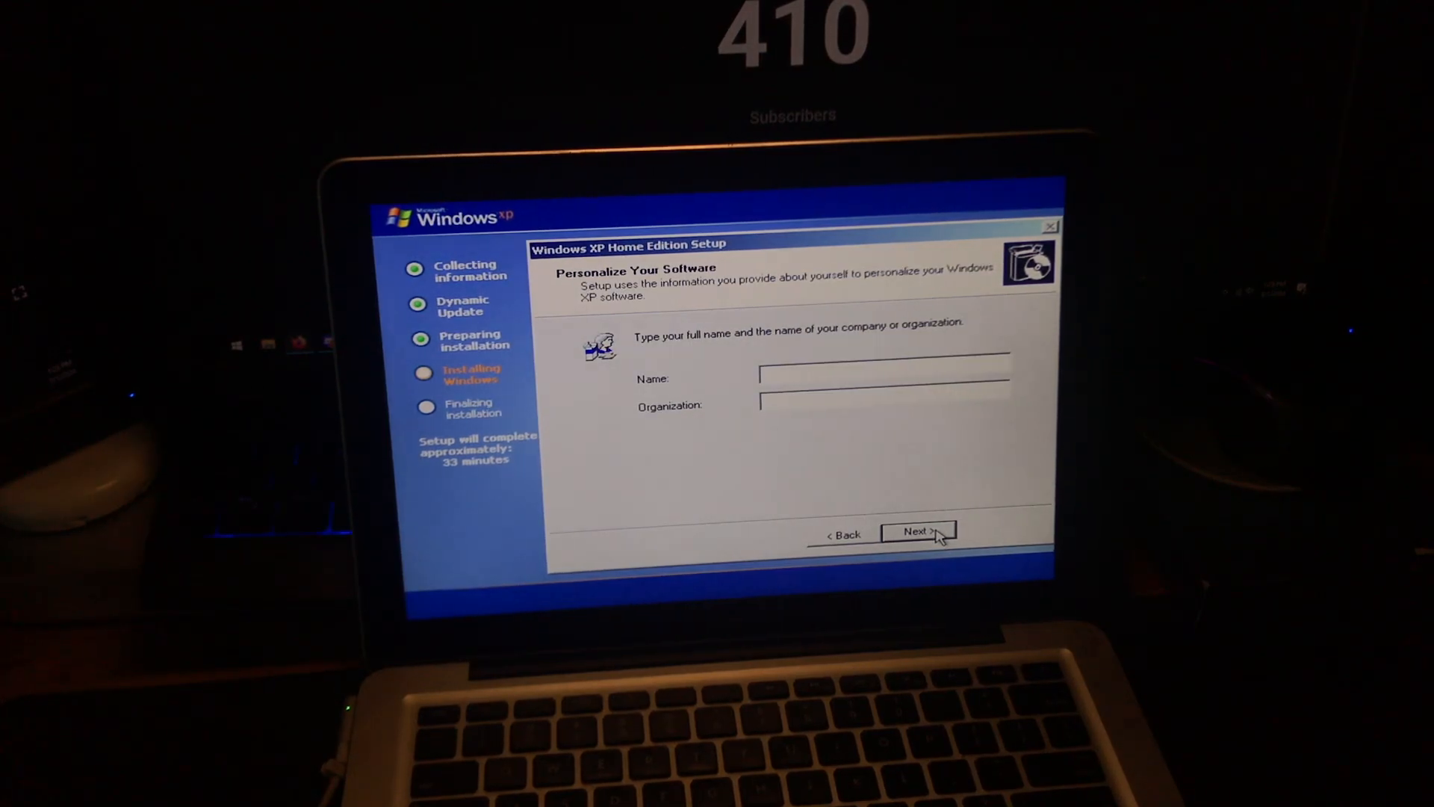
pyautogui.write('KJLKJG')
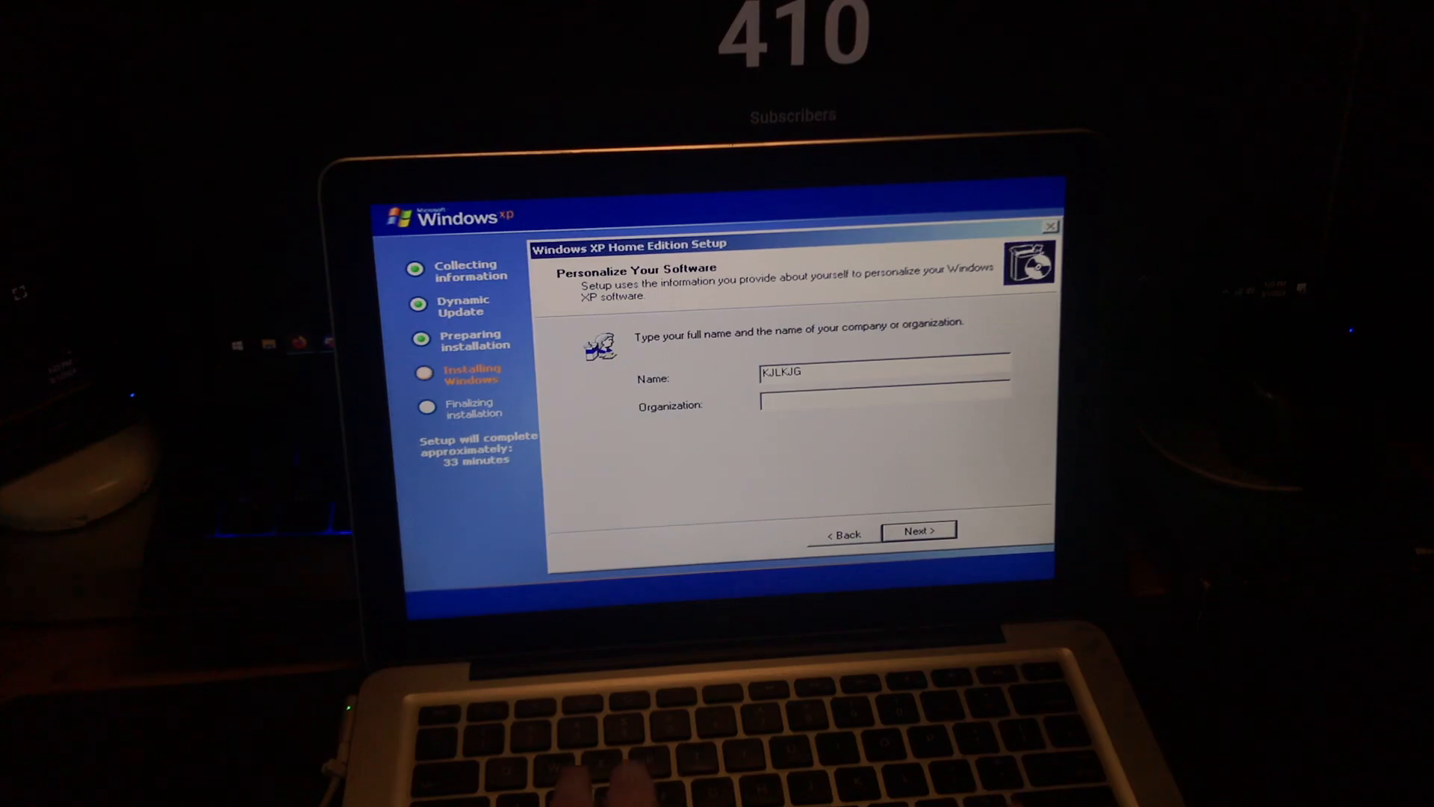
pyautogui.click(918, 530)
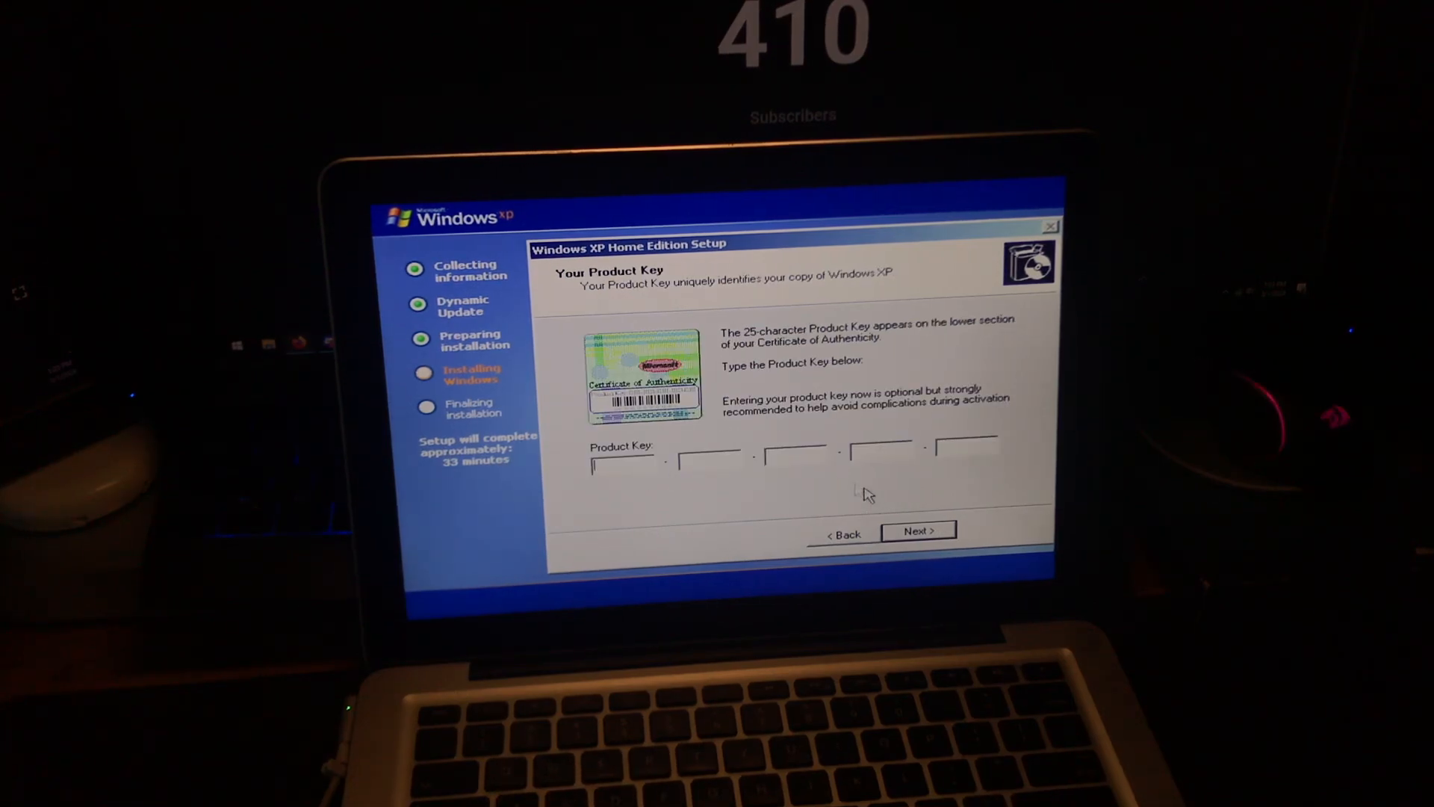
pyautogui.click(917, 531)
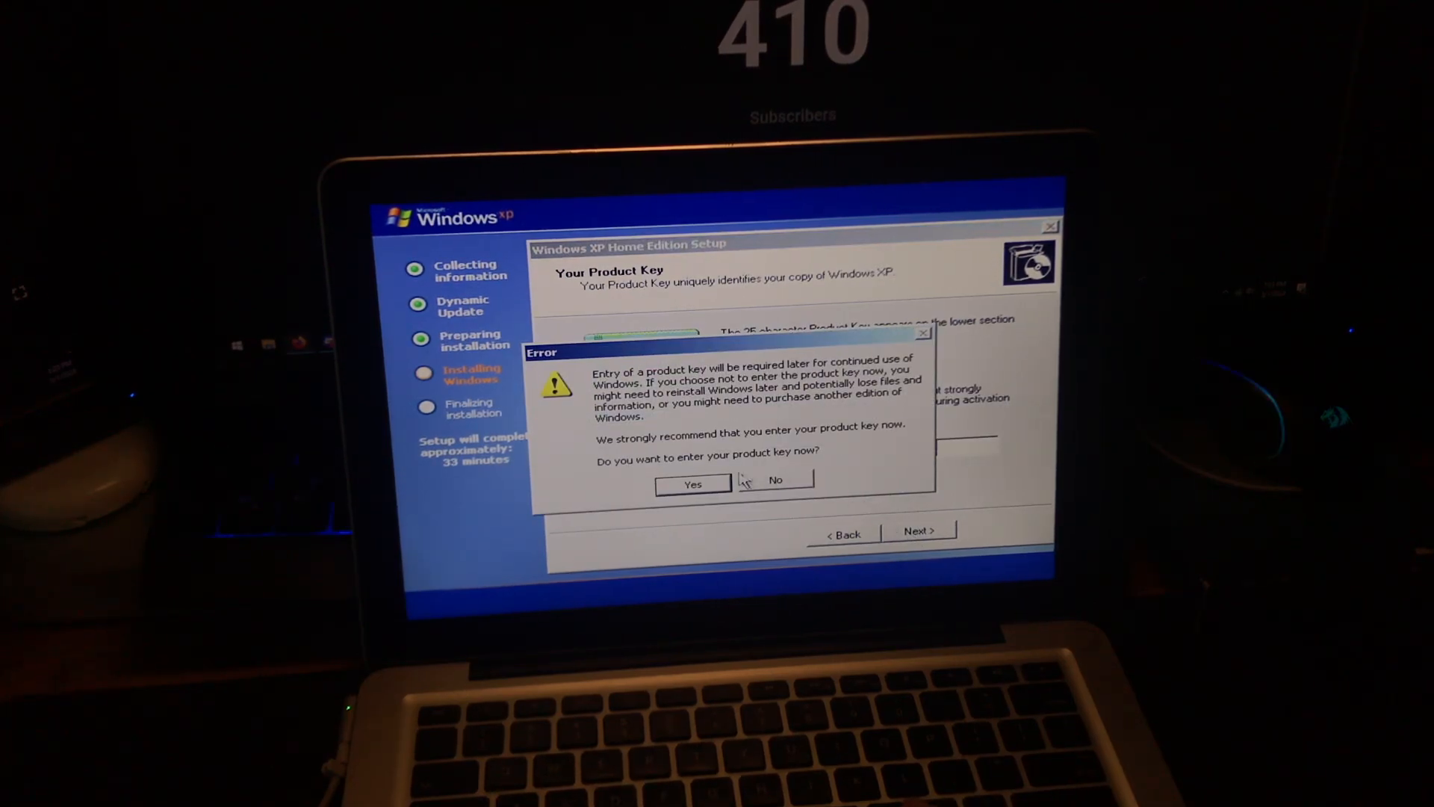
pyautogui.click(776, 484)
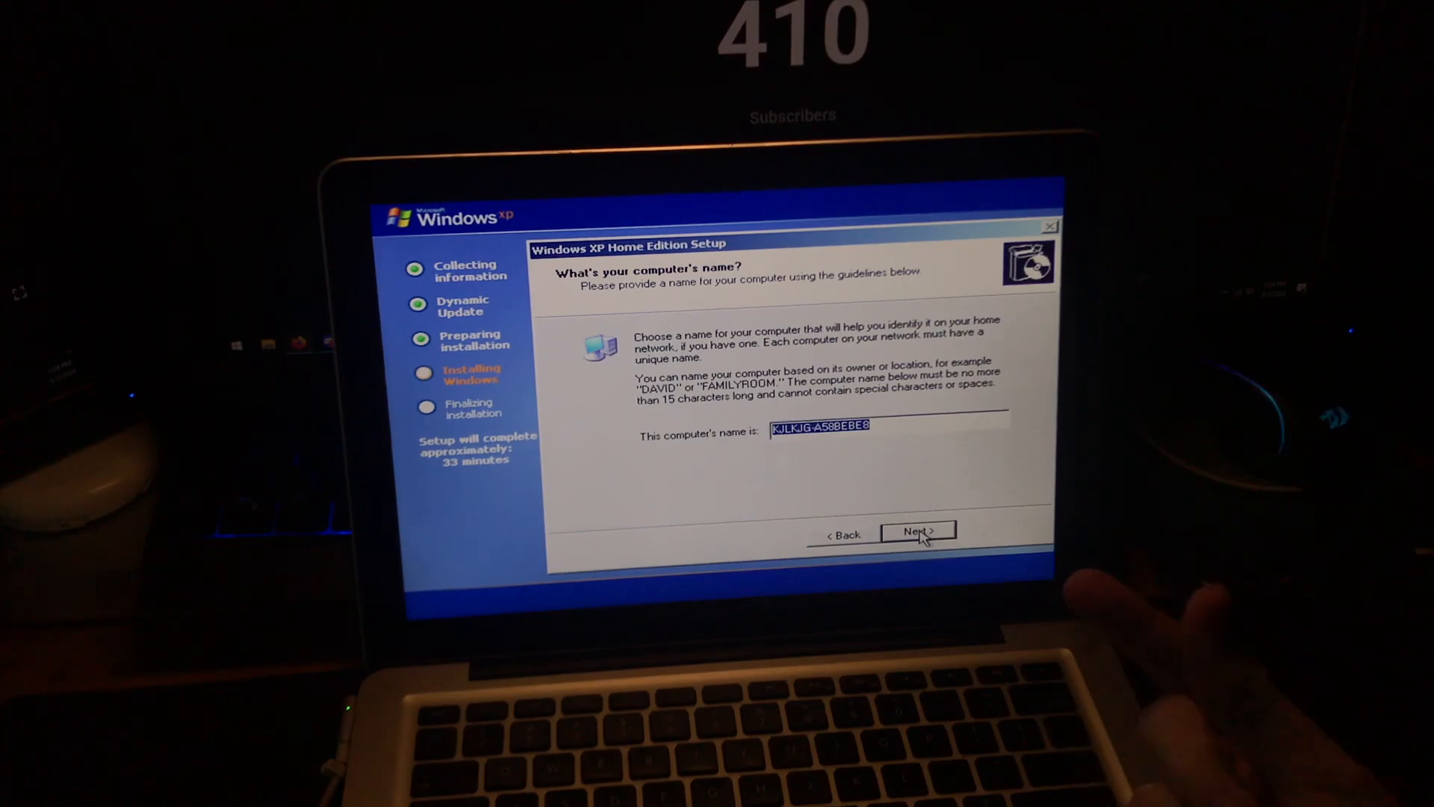
pyautogui.click(917, 533)
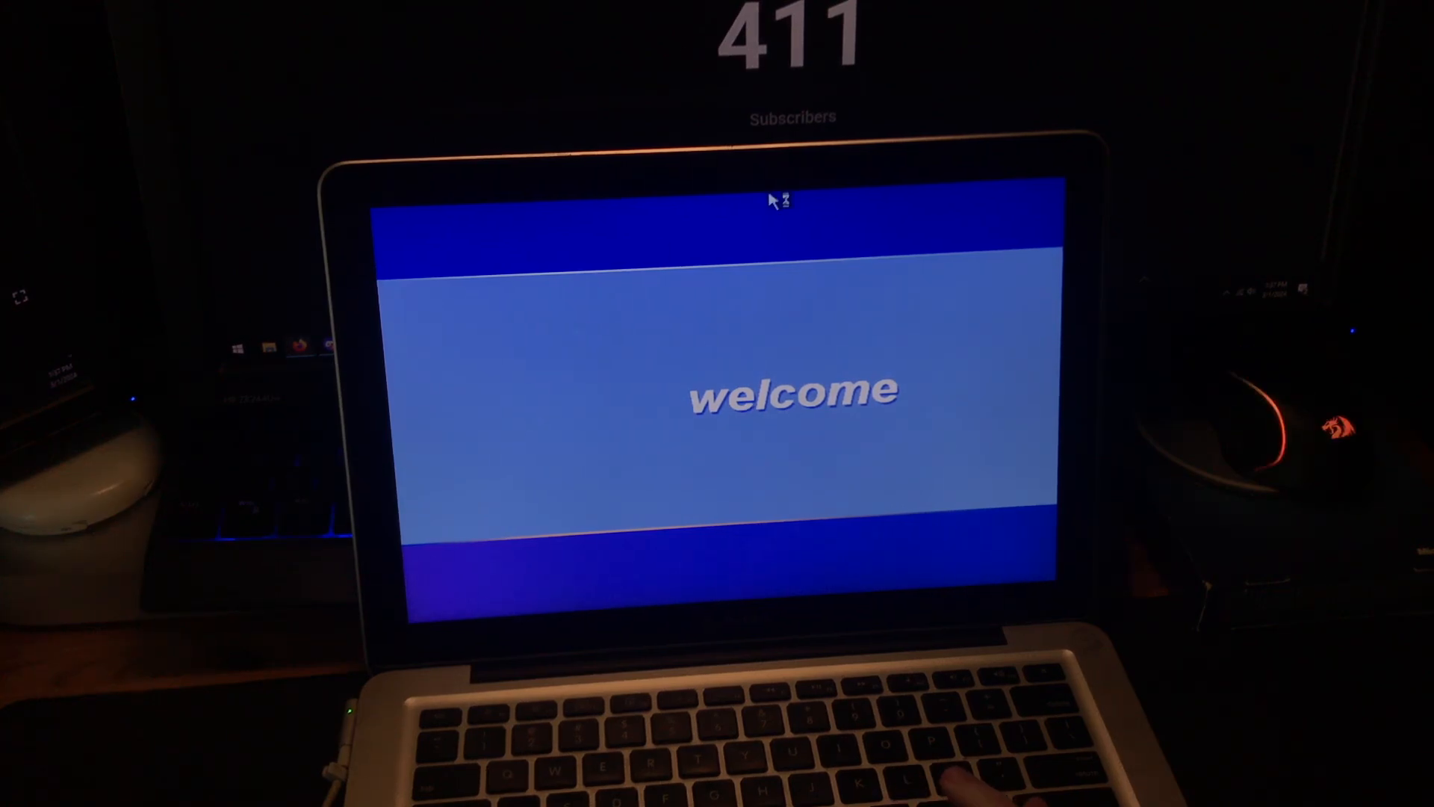
pyautogui.moveTo(1034, 430)
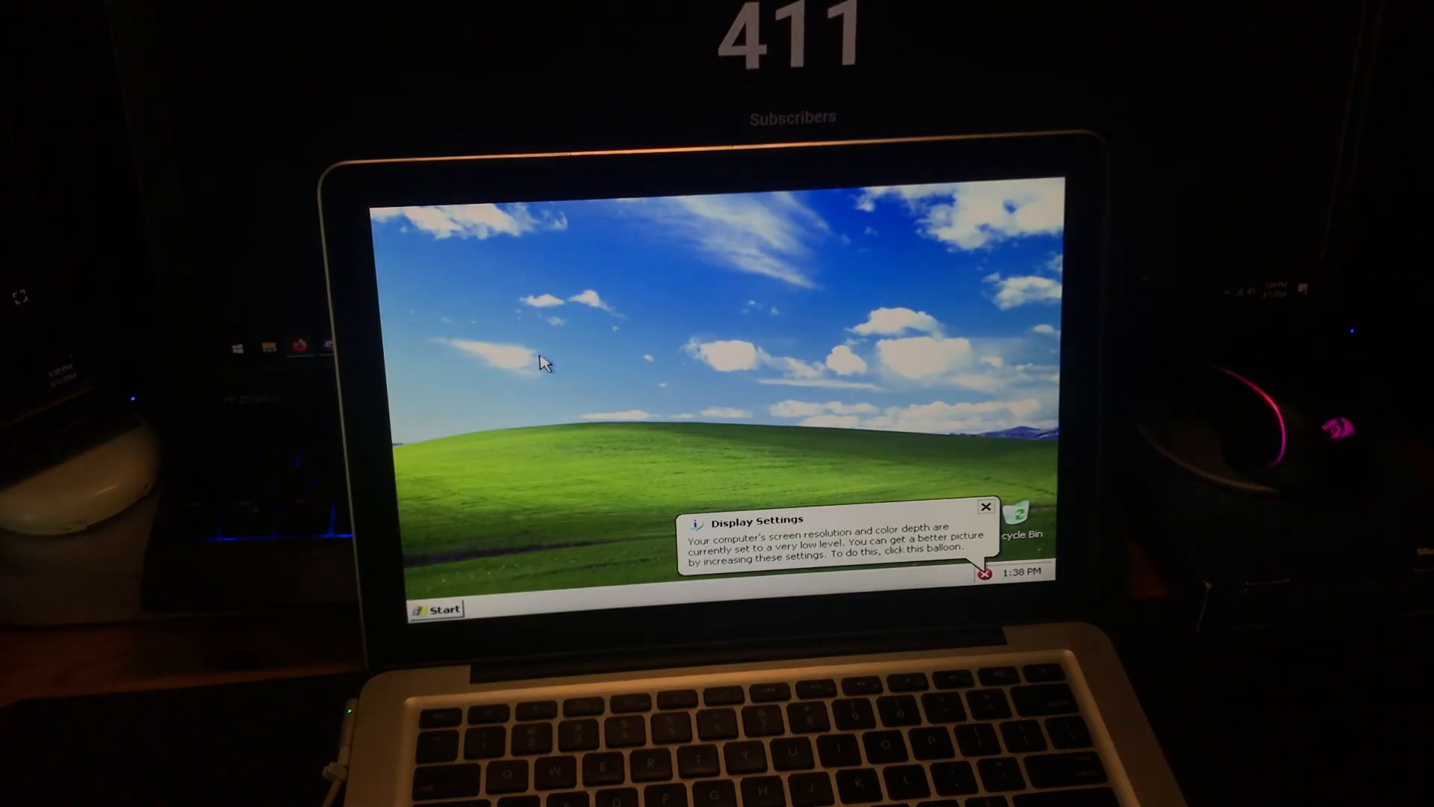
# Step: Accept Windows' automatic screen resolution fix and keep the new display settings
pyautogui.click(833, 549)
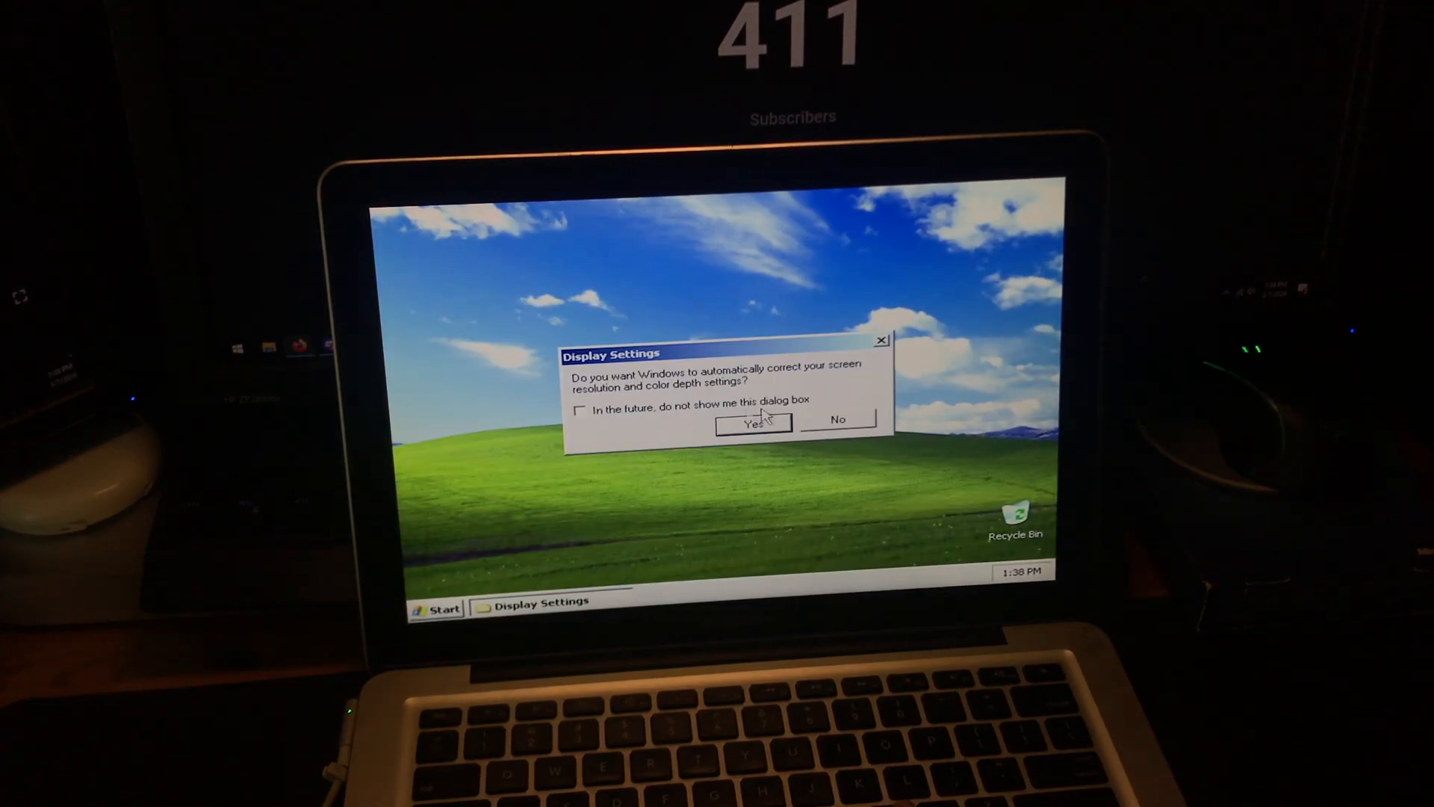
pyautogui.click(750, 423)
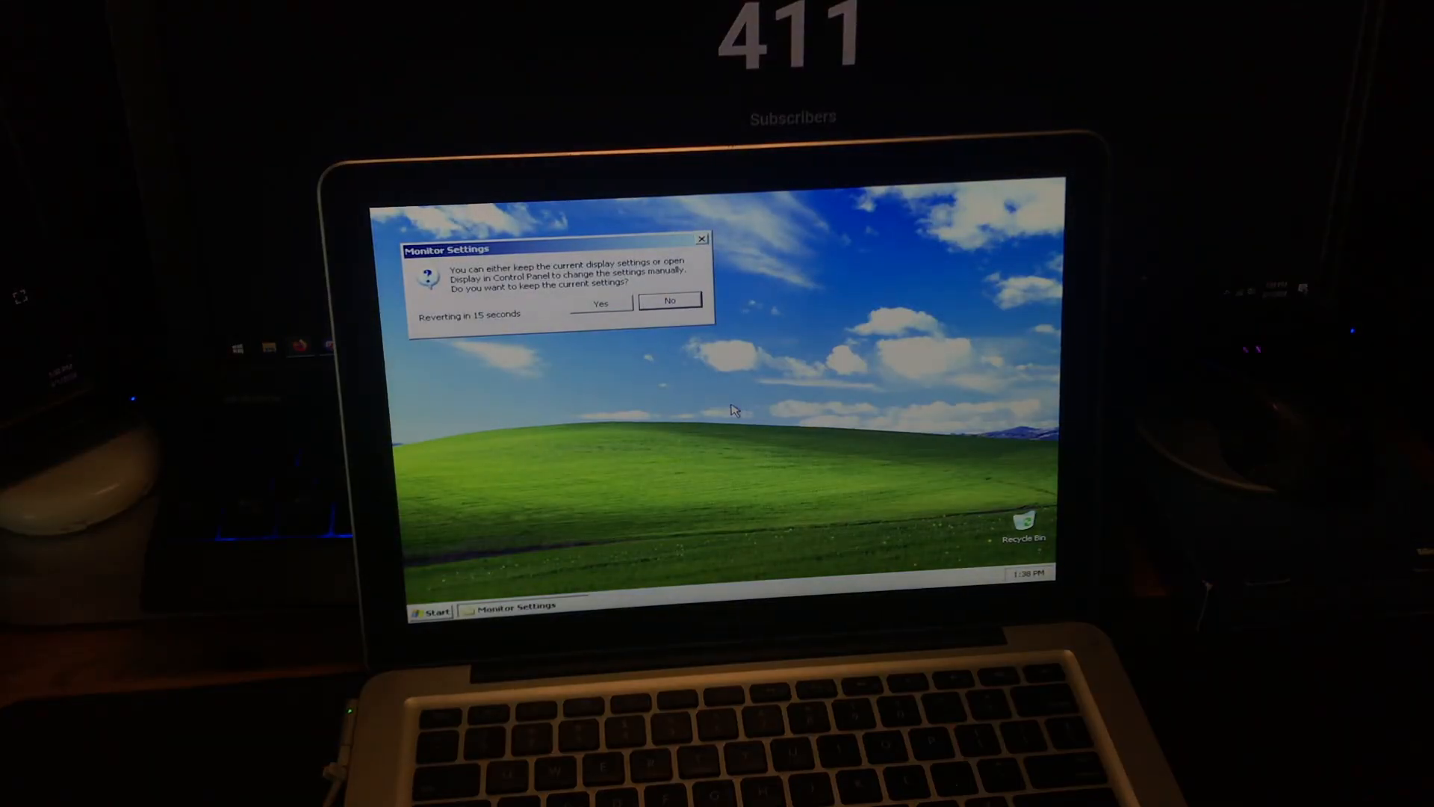
pyautogui.click(430, 611)
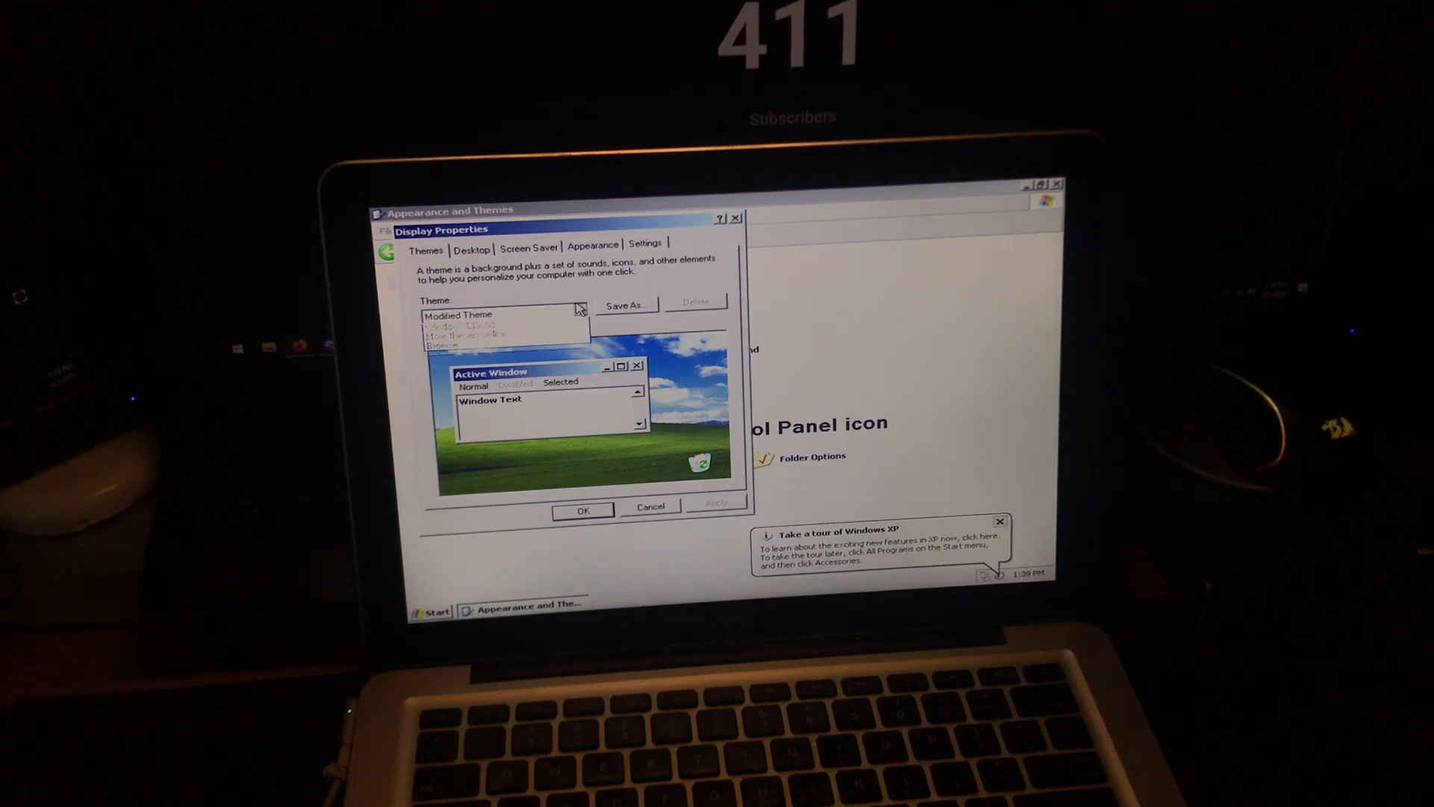
# Step: Choose a different theme from the Theme dropdown in Display Properties
pyautogui.click(578, 314)
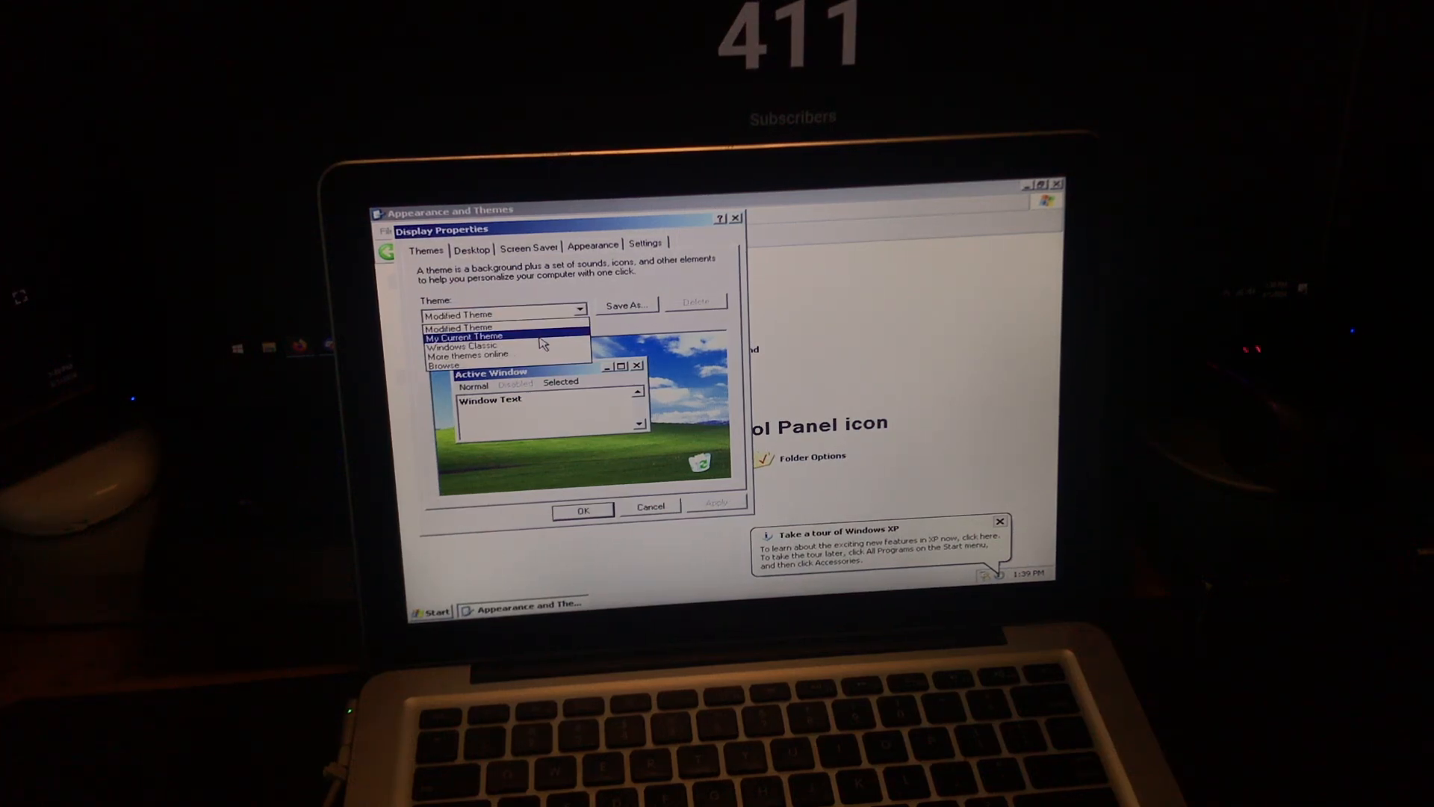
pyautogui.click(465, 336)
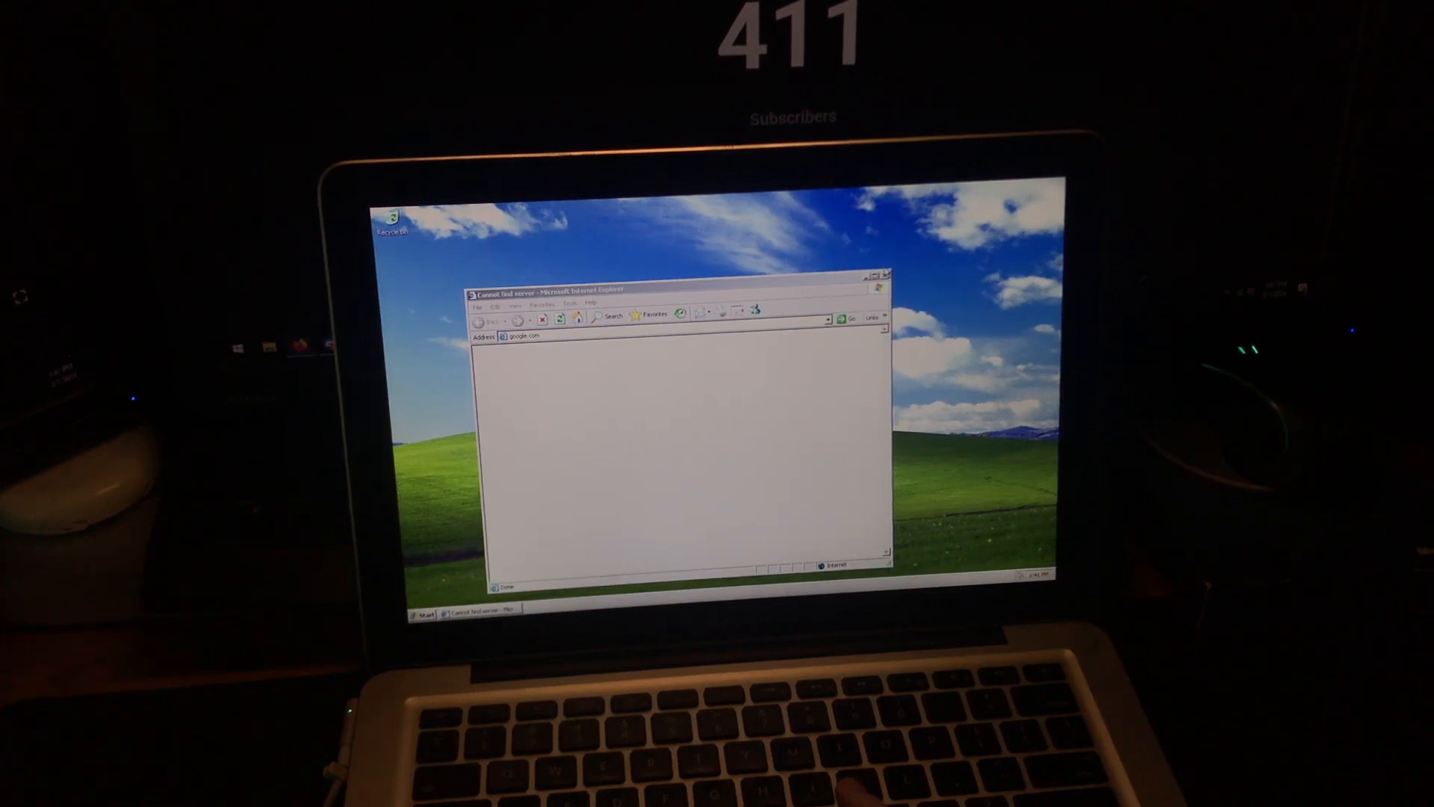
# Step: Close the Internet Explorer window showing the google.com error
pyautogui.click(881, 276)
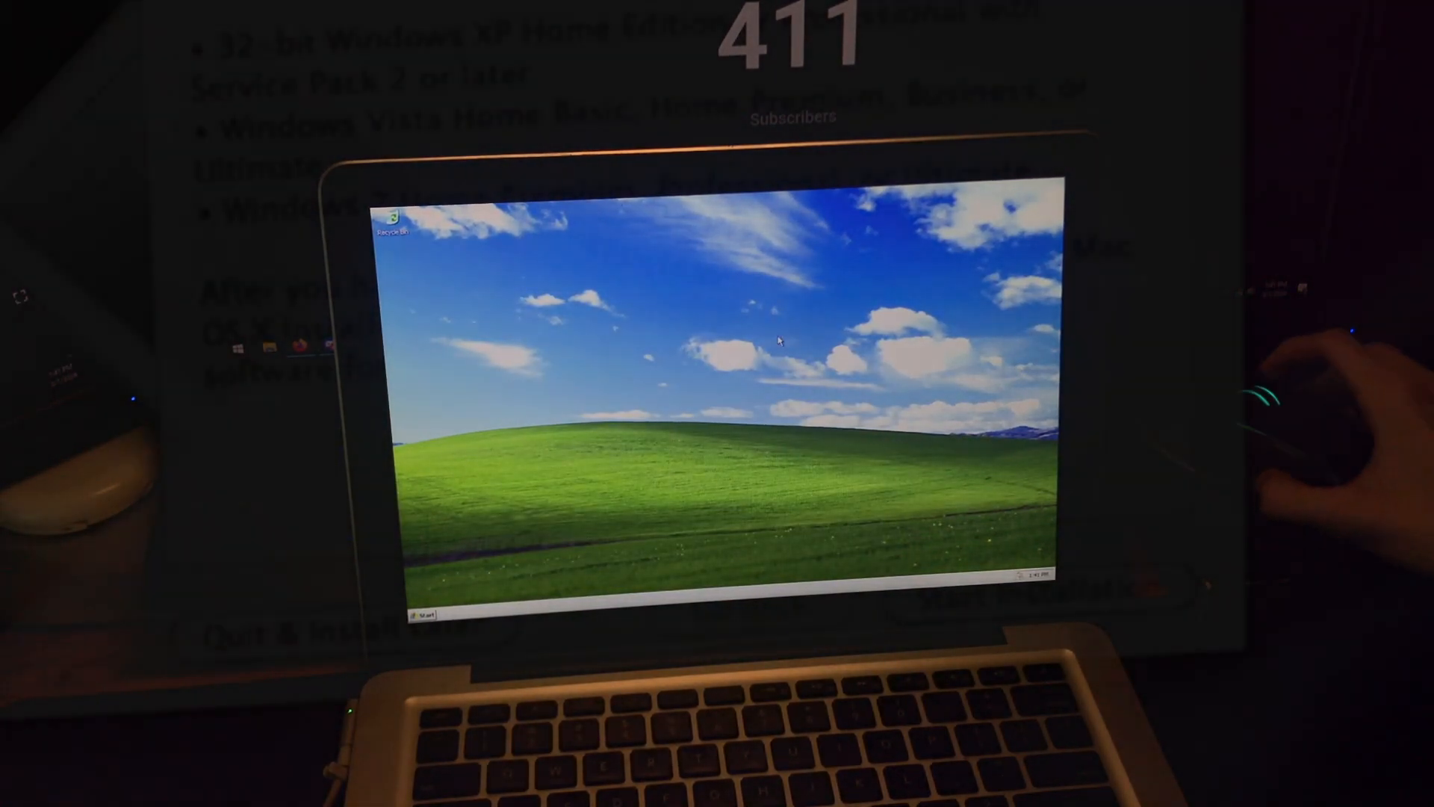